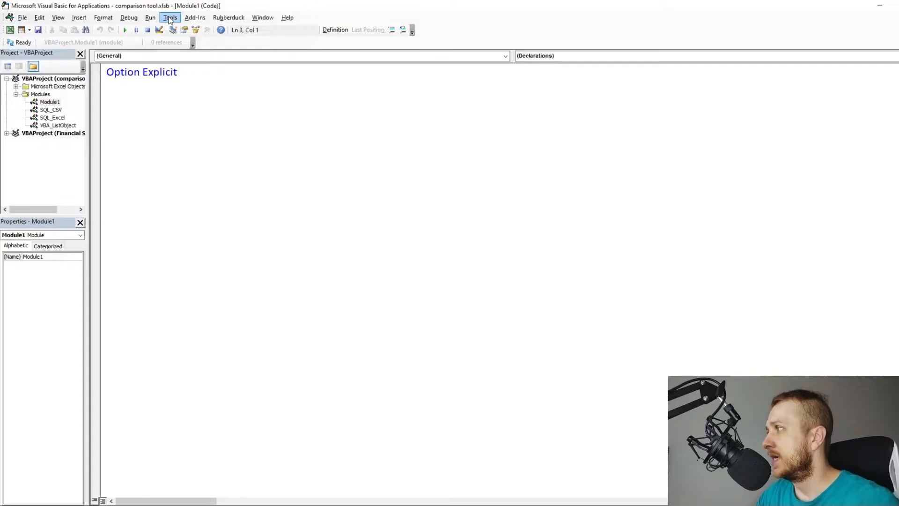
Reference Microsoft ActiveX Data Objects 6.1 Library, then scroll through the Financial Sample data.
{"action": "left_click", "coordinate": [170, 17]}
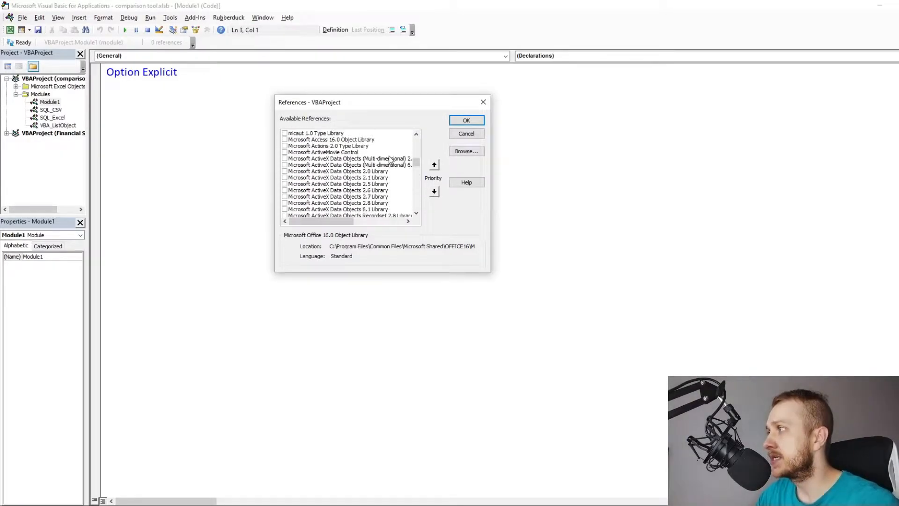
{"action": "scroll", "scroll_direction": "down", "scroll_amount": 3}
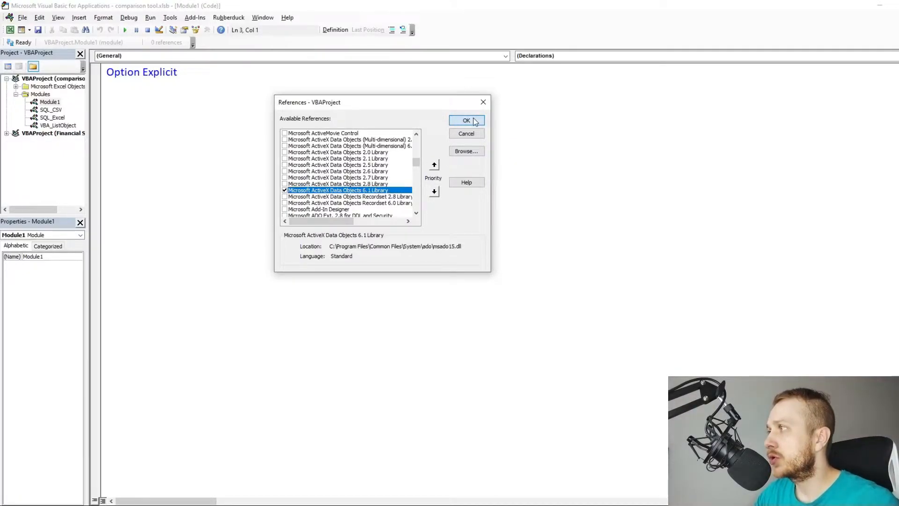
{"action": "left_click", "coordinate": [466, 120]}
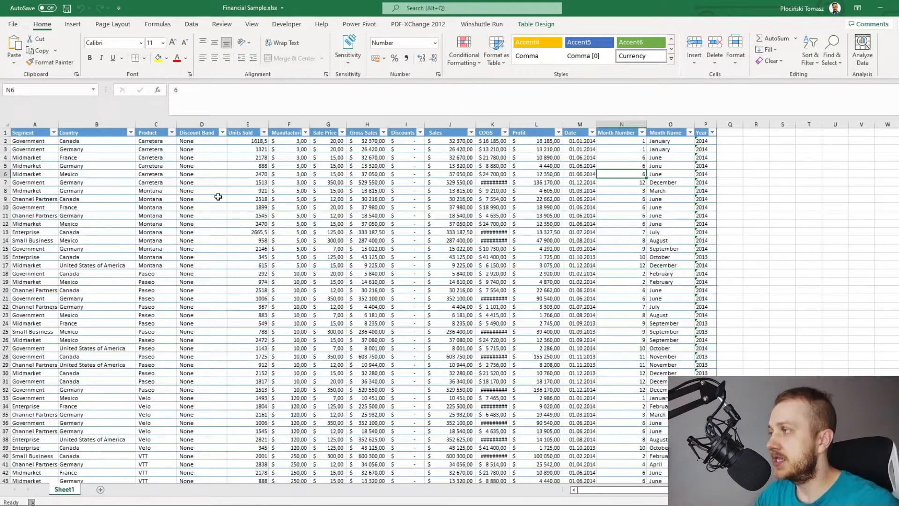
{"action": "scroll", "scroll_direction": "down", "scroll_amount": 3}
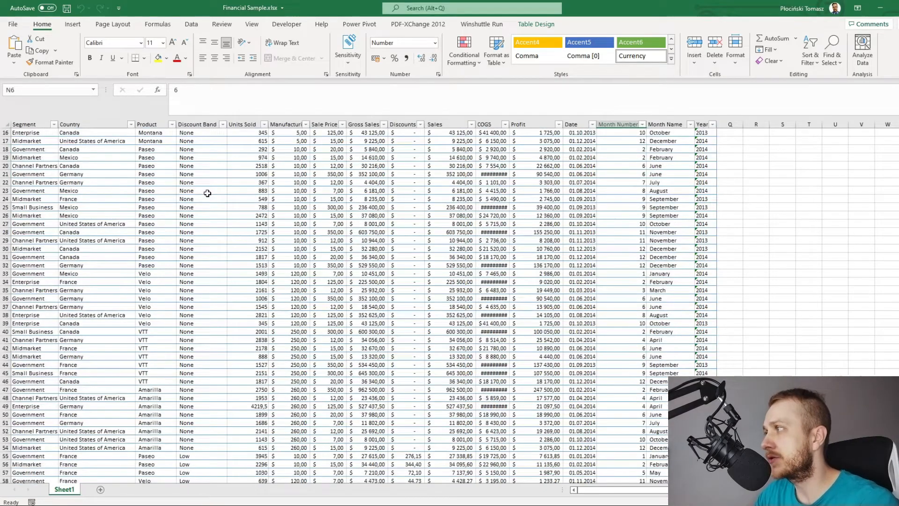
{"action": "scroll", "scroll_direction": "down", "scroll_amount": 3}
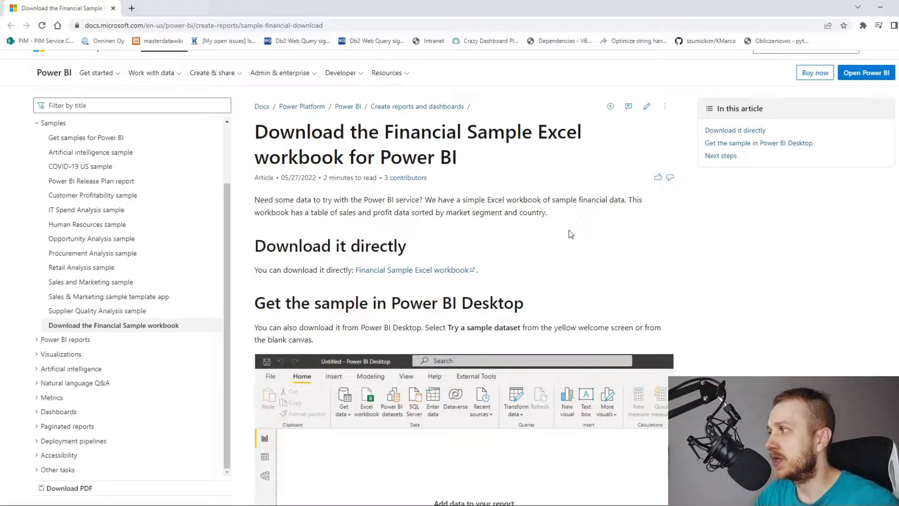
{"action": "mouse_move", "coordinate": [357, 275]}
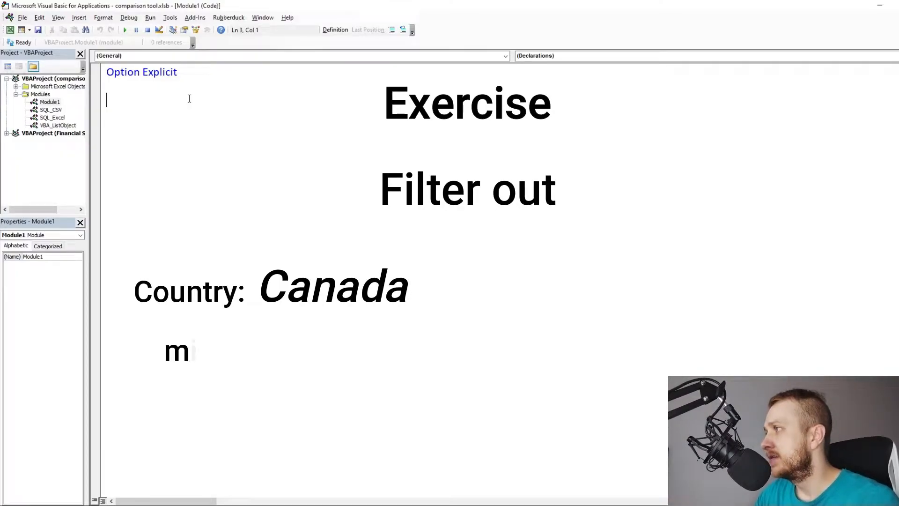
Go back to Module1, which contains only Option Explicit.
{"action": "type", "text": "inPrice: 100"}
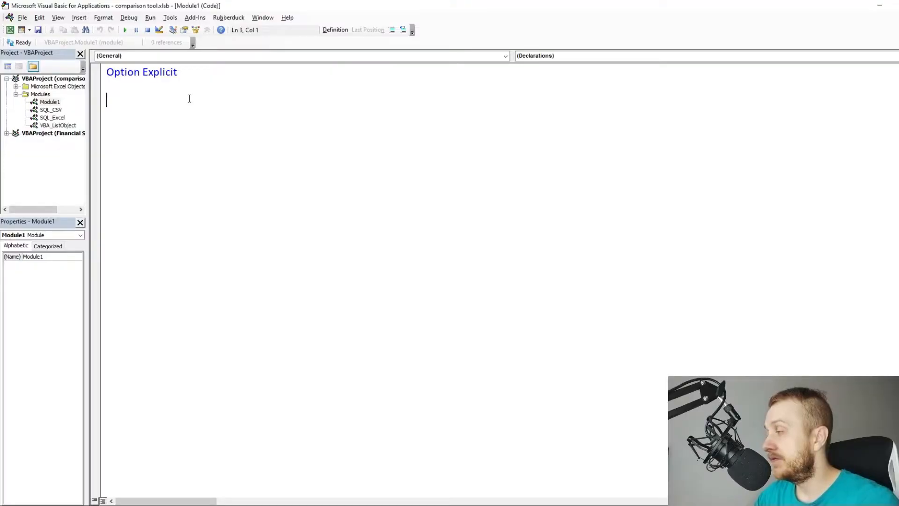
Declare countRowsForGivenParamsSQLExcel(myFile, country, manufacturingMinimumPrice) with COUNTRY_COL_NAME and MAN_PRICE constants.
{"action": "type", "text": "func"}
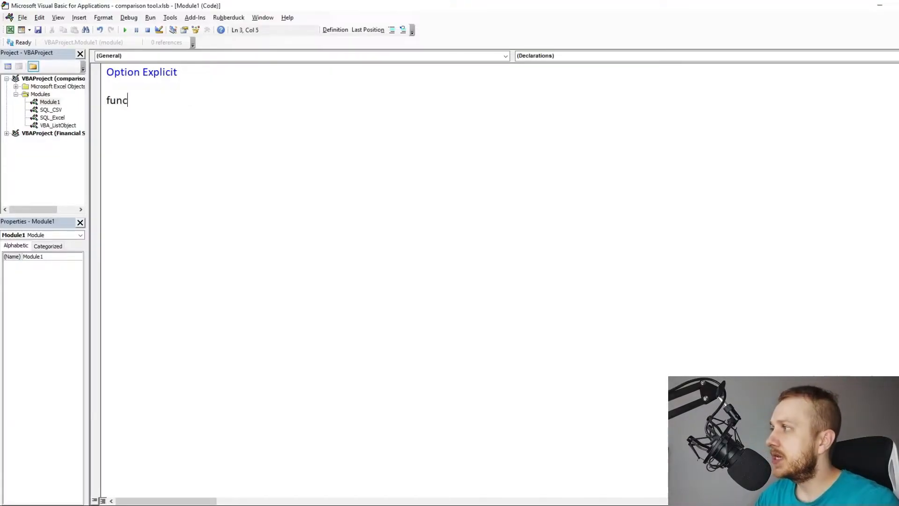
{"action": "type", "text": "tion countRowsForGivenParamsSQLExcel(byval myFile as String,"}
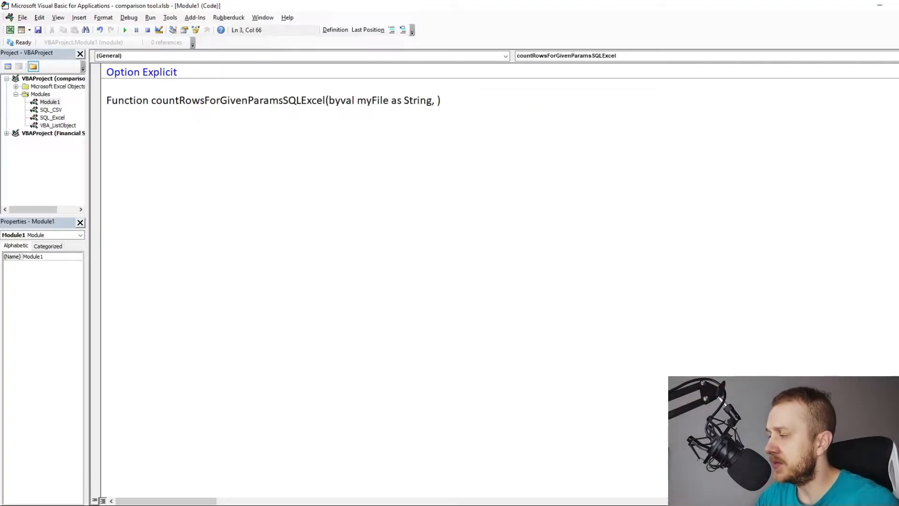
{"action": "type", "text": "byval country as String, manufa"}
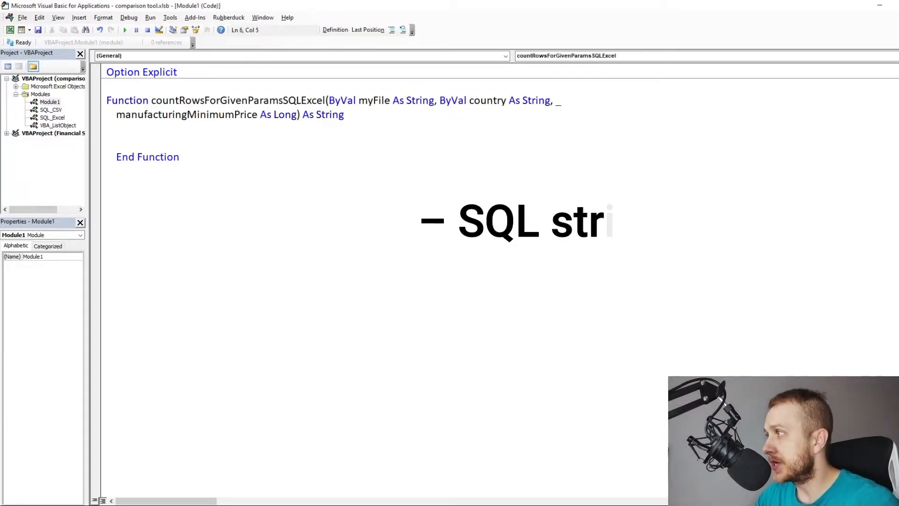
{"action": "type", "text": "const COUNTRY_COL_NAME As String = \"Country"}
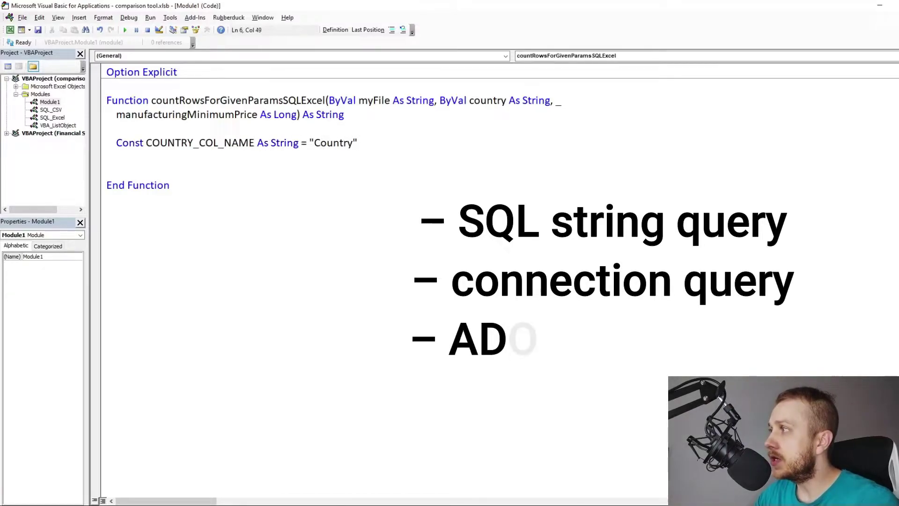
{"action": "type", "text": "const MAN_PRICE_COL_NAME As String = \"Manufacturing Price"}
{"action": "type", "text": "dim mySQL as"}
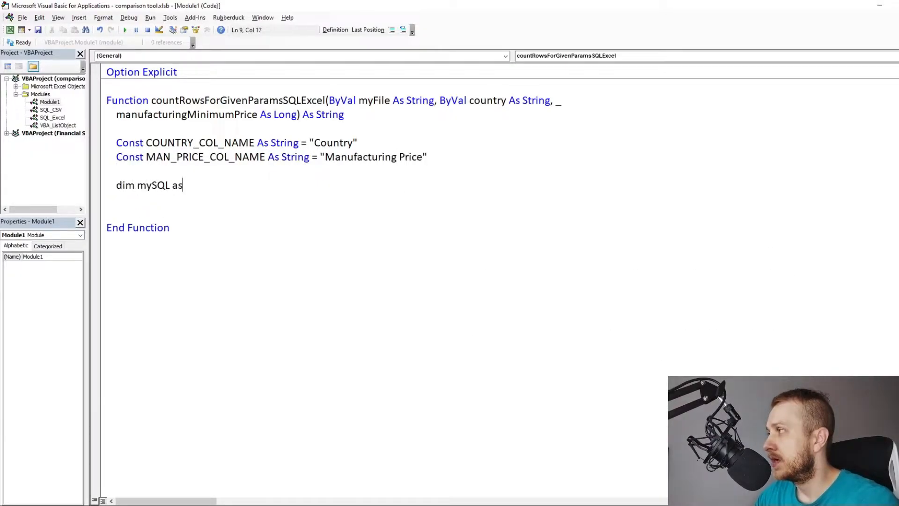
Start the mySQL string: SELECT COUNT of the Country column FROM [myFile].[Sheet1$].
{"action": "type", "text": "String"}
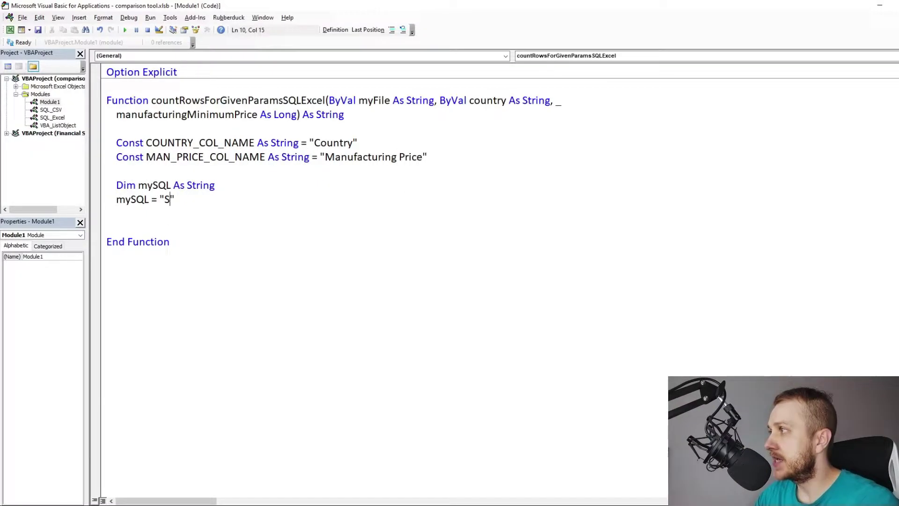
{"action": "type", "text": "ELECT COUNT()"}
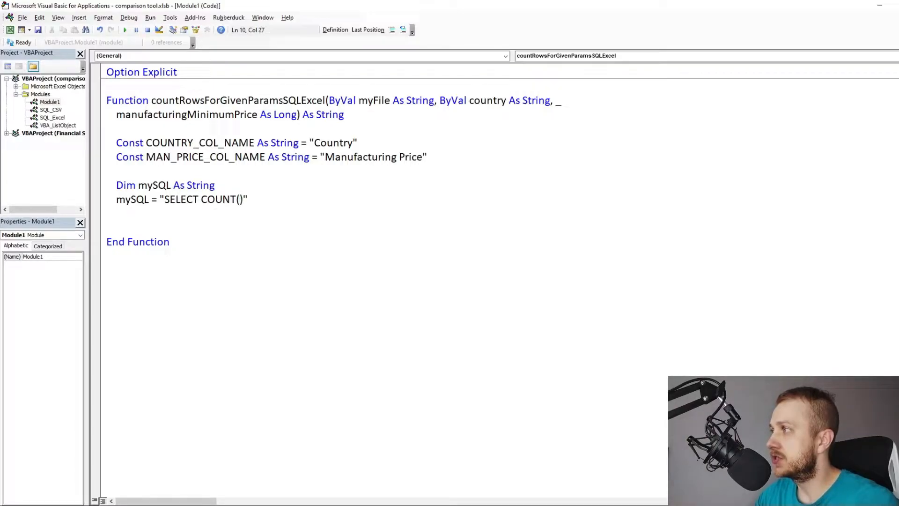
{"action": "type", "text": "[\" & \"]"}
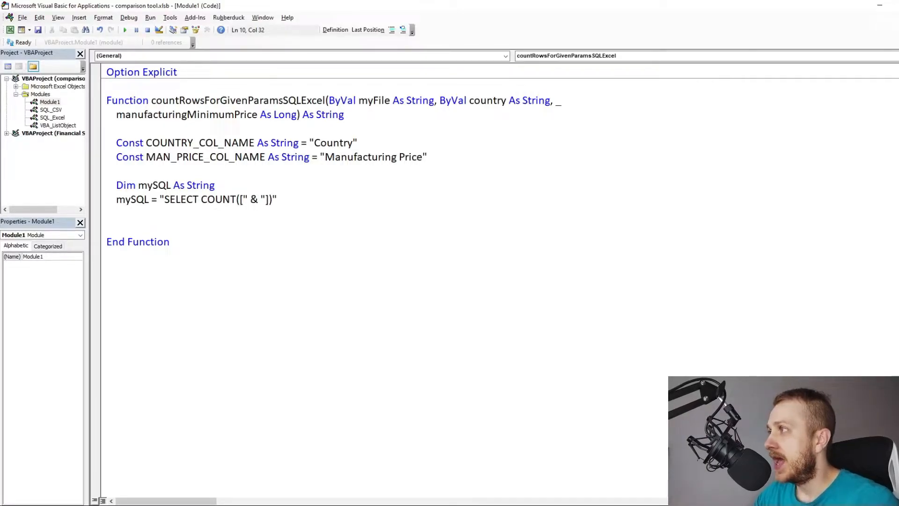
{"action": "type", "text": "COUNTRY_COL_NAME &"}
{"action": "type", "text": "\"FROM"}
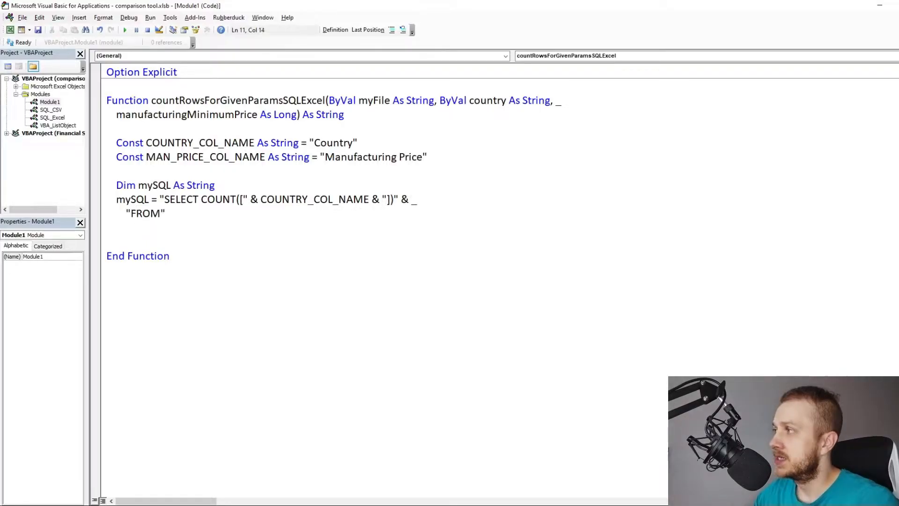
{"action": "type", "text": "[\" & myFile"}
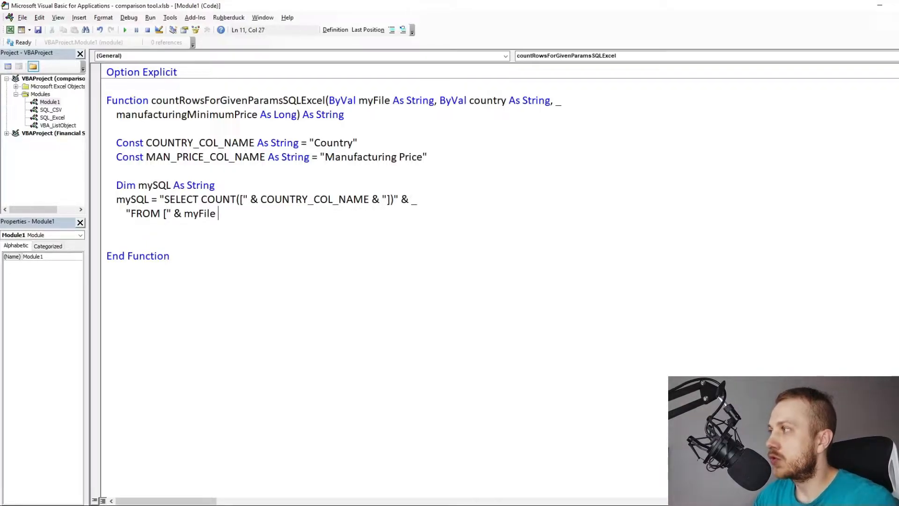
{"action": "type", "text": "& \"].Sheet1$] \" & _"}
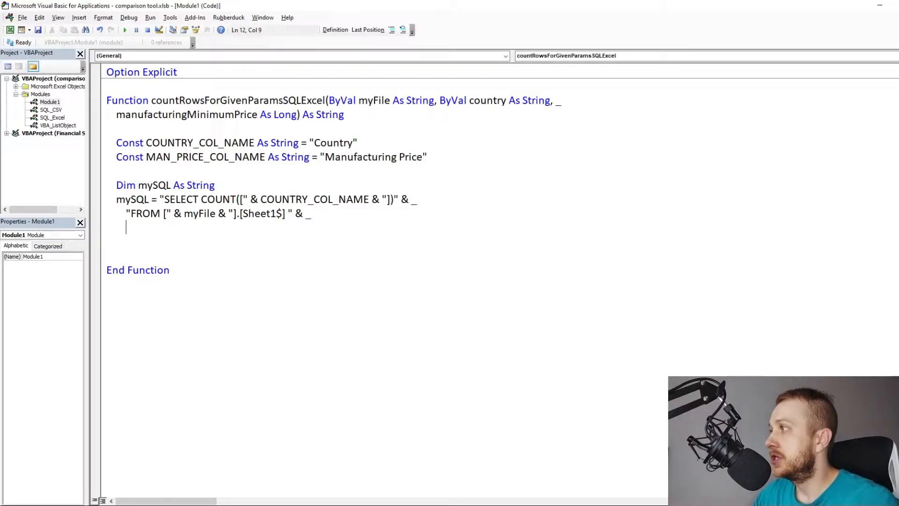
Add the WHERE clause: manufacturing price above the minimum AND country matching.
{"action": "type", "text": "\"WHERE [\" & man"}
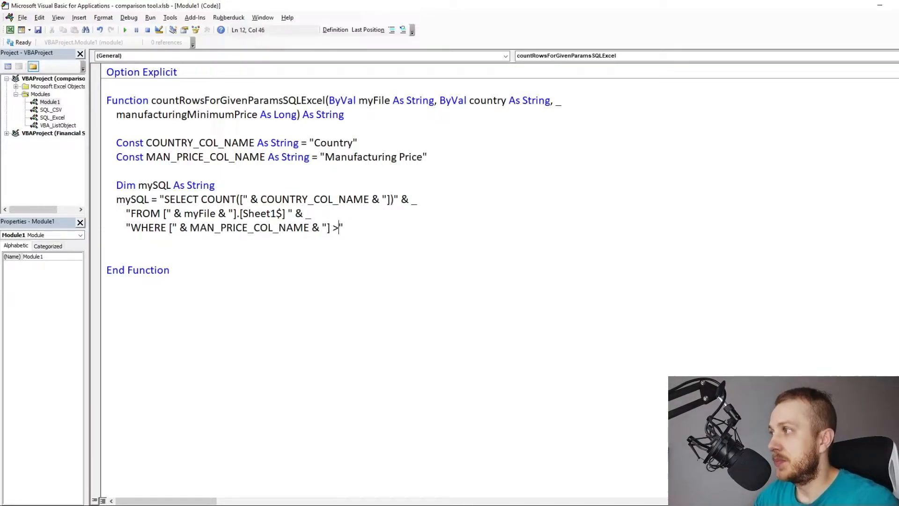
{"action": "type", "text": "\" & manufacturingMinimumPrice"}
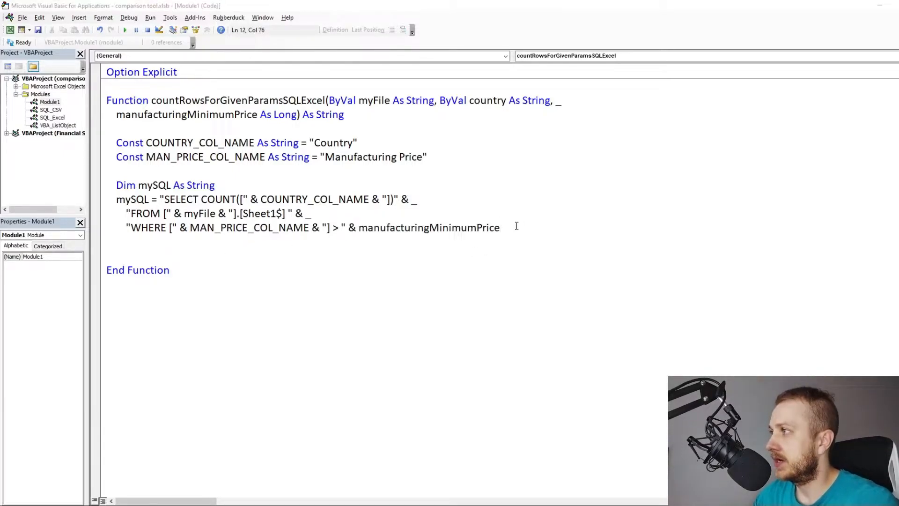
{"action": "type", "text": "& _"}
{"action": "type", "text": "\" AND "}
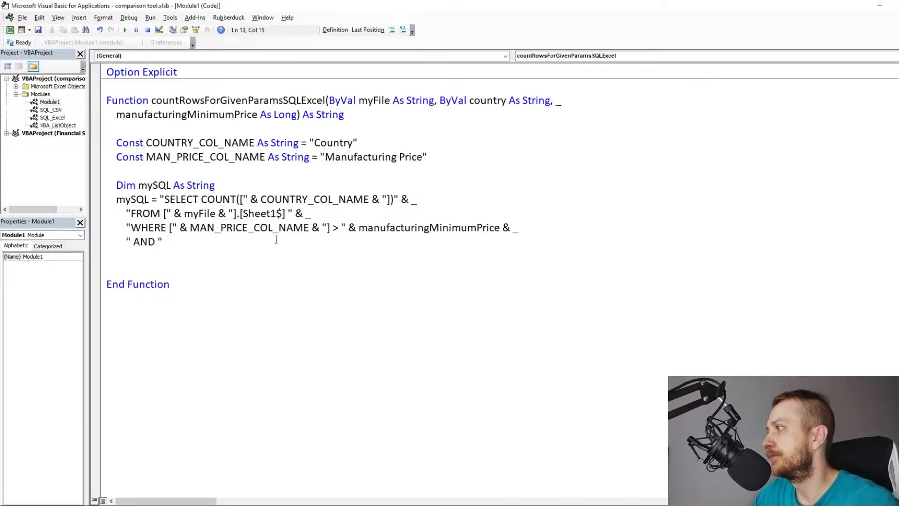
{"action": "type", "text": "[\" & COUNTRY_COL_NAME & \"] = '"}
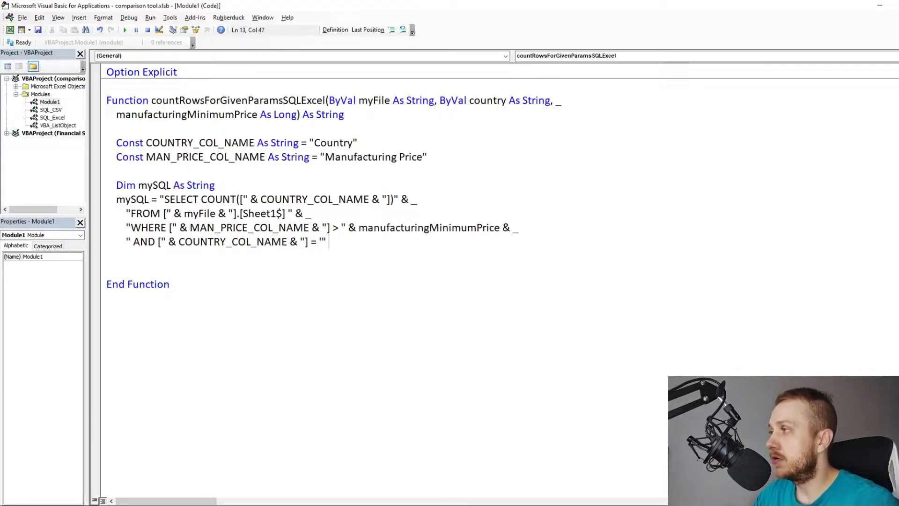
{"action": "type", "text": "& country & \"\"\""}
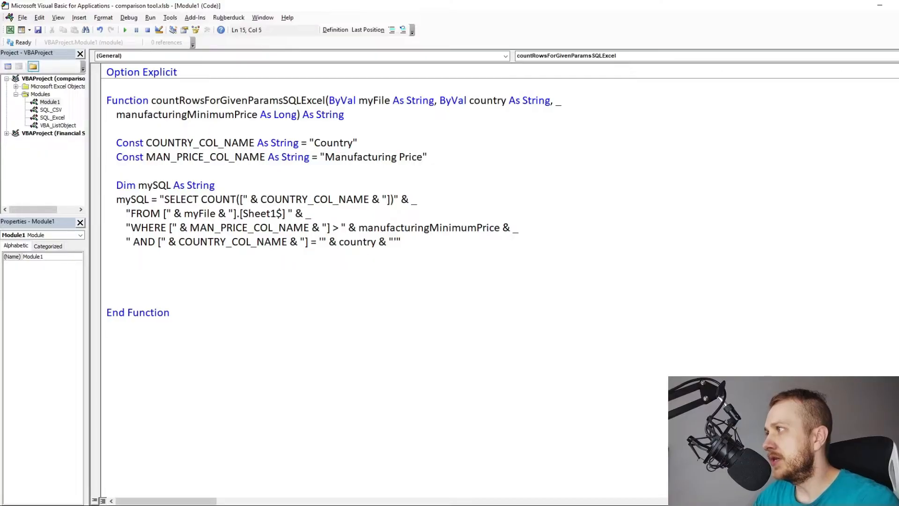
{"action": "type", "text": "myConnection as"}
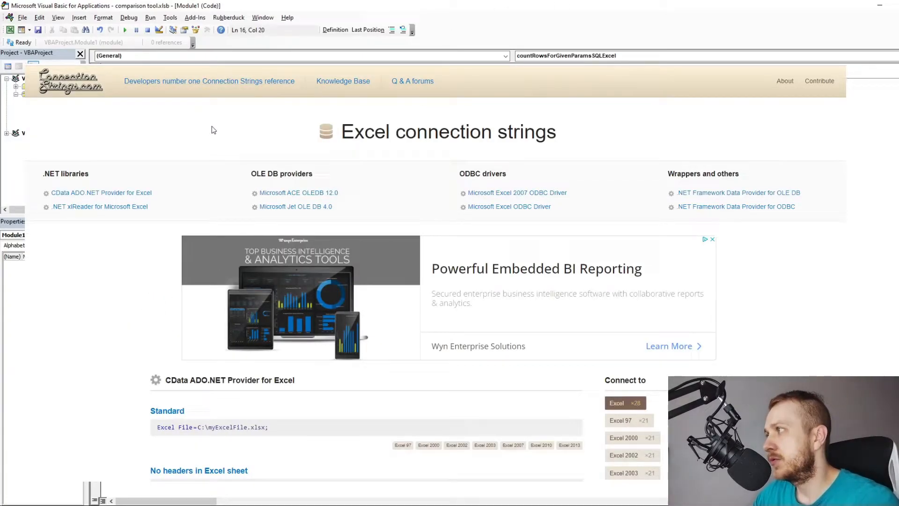
Scroll down to the Standard Excel connection string examples on connectionstrings.com.
{"action": "scroll", "scroll_direction": "down", "scroll_amount": 3}
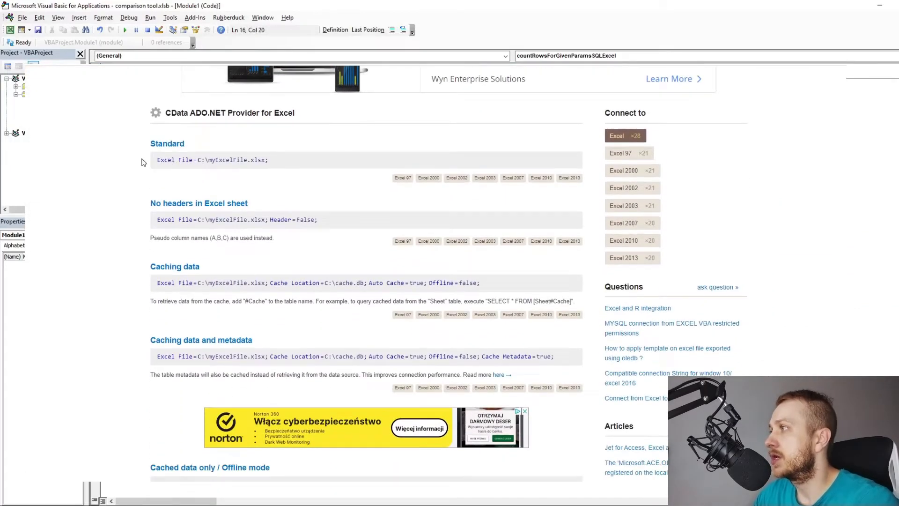
{"action": "scroll", "scroll_direction": "down", "scroll_amount": 3}
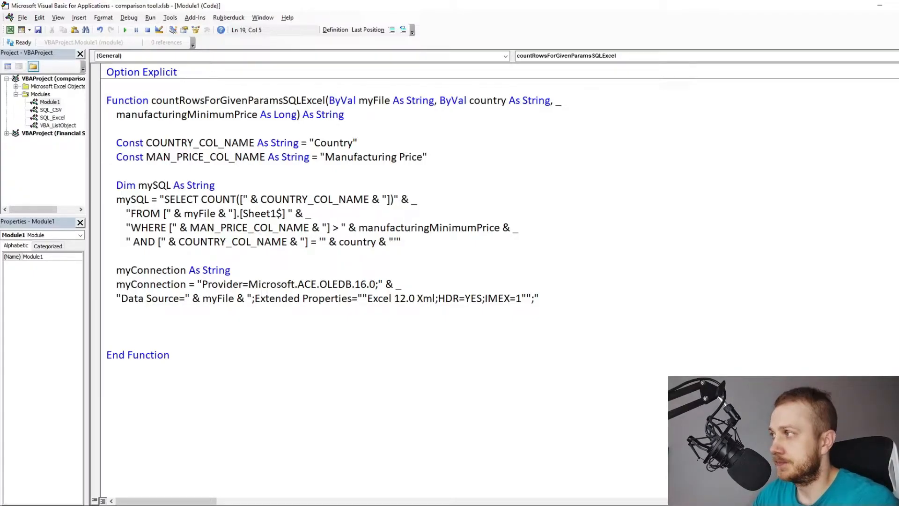
Declare the adOpenStatic, adLockOptimistic and adCmdText constants and a new ADODB.Recordset.
{"action": "type", "text": "const adOpenStatic = 3"}
{"action": "type", "text": "dim rs as ADODB."}
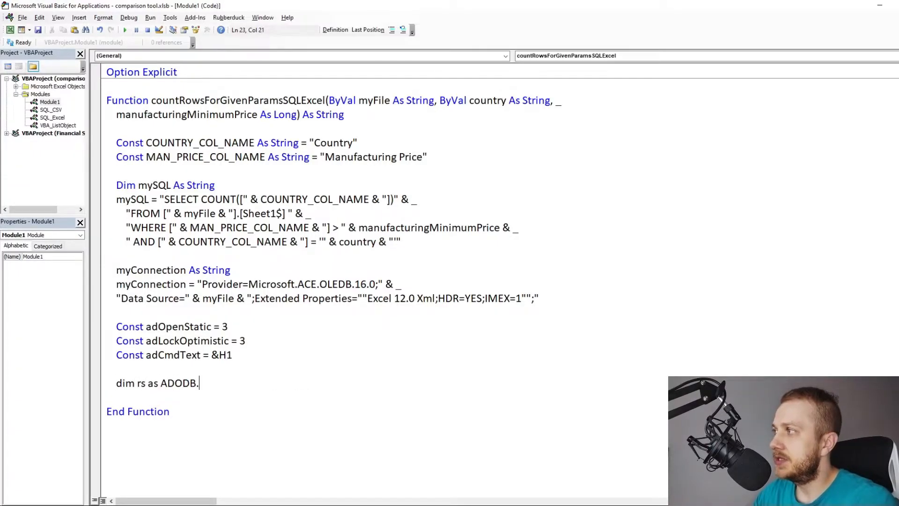
{"action": "type", "text": "Recordset"}
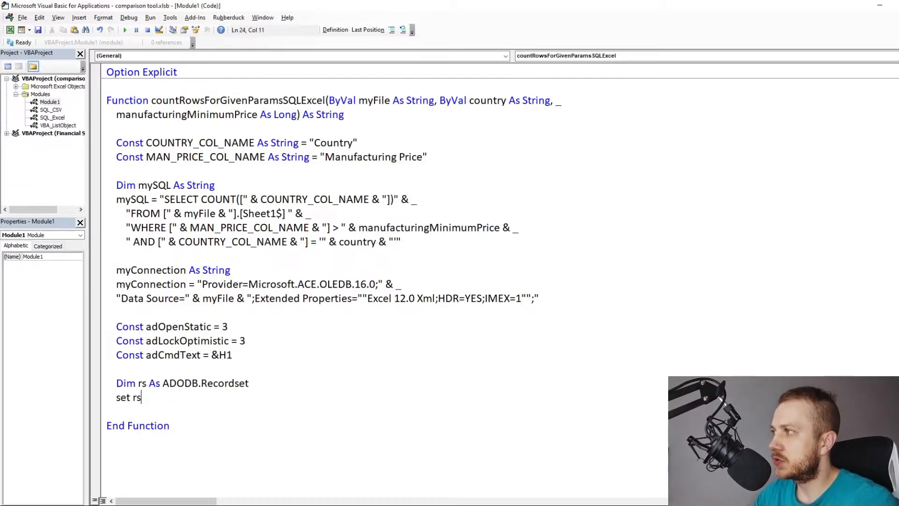
{"action": "type", "text": "= New ADODB"}
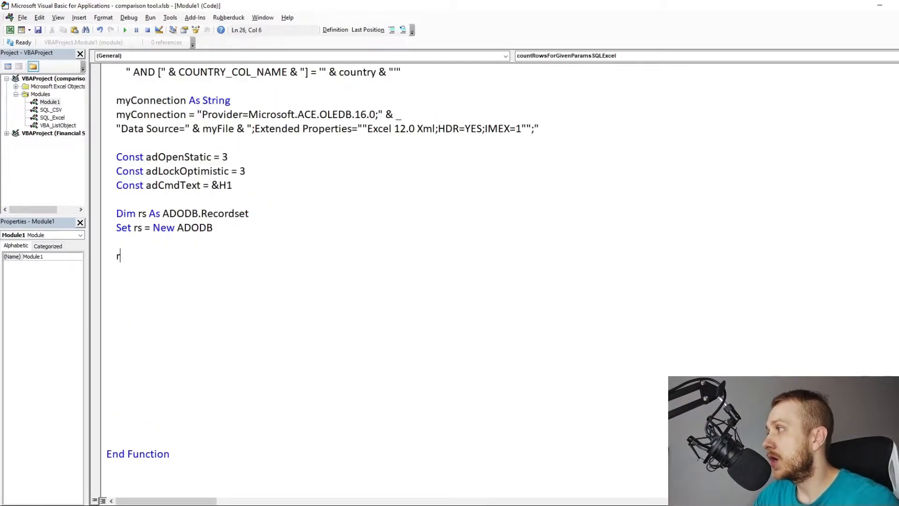
Open the recordset with mySQL, myConnection, adOpenStatic, adLockOptimistic and adCmdText.
{"action": "type", "text": "s."}
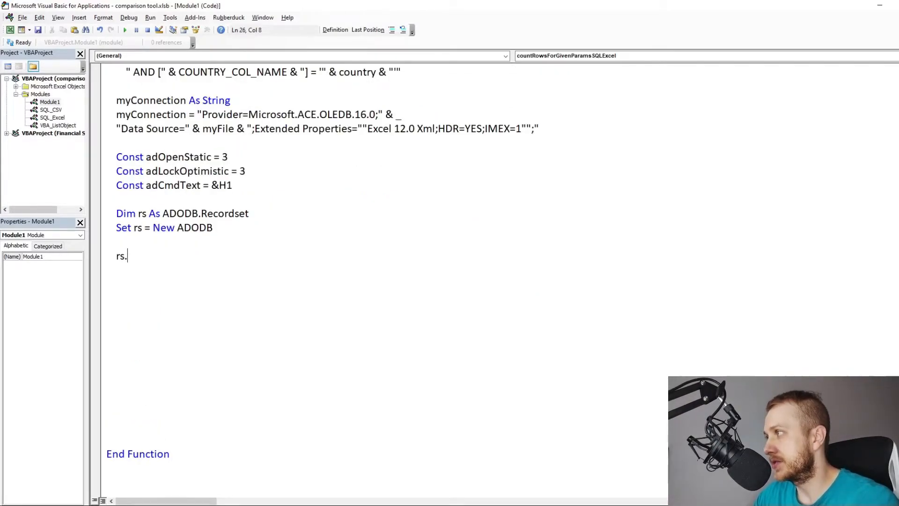
{"action": "type", "text": "open mySQL, mycon"}
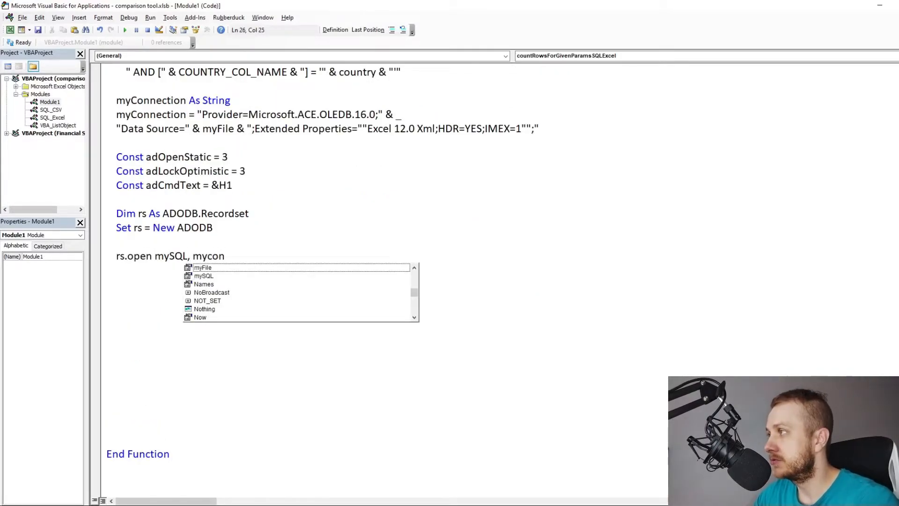
{"action": "type", "text": "myConnection"}
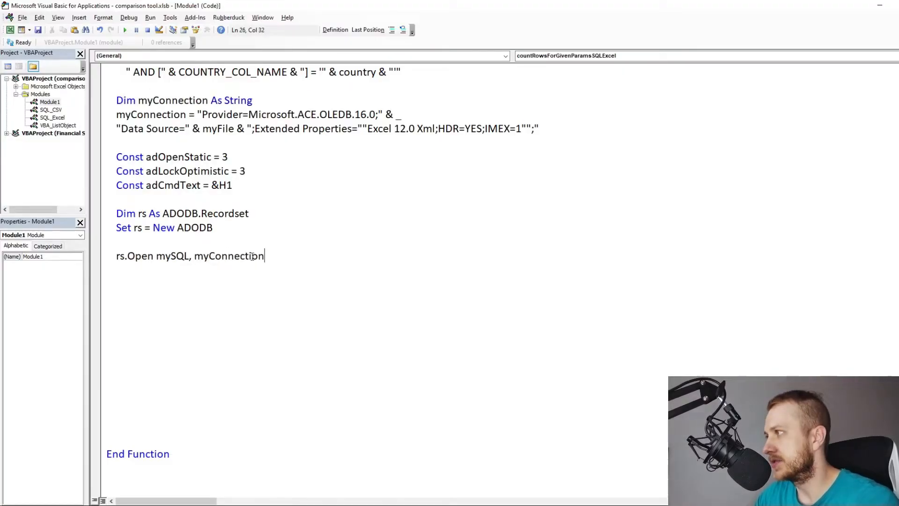
{"action": "type", "text": ", adOpenStatic"}
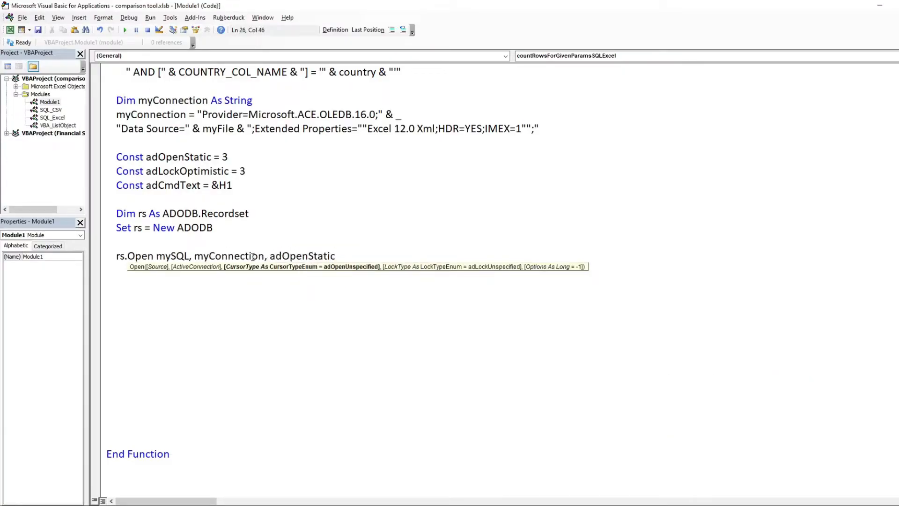
{"action": "type", "text": ", adLockOptimistic, ad"}
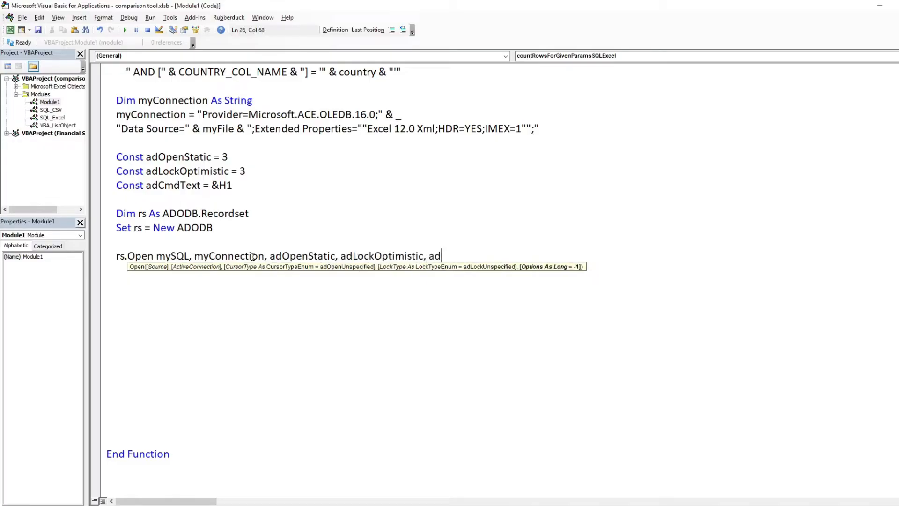
{"action": "type", "text": "Cmdt"}
{"action": "left_click", "coordinate": [369, 284]}
{"action": "type", "text": "cou"}
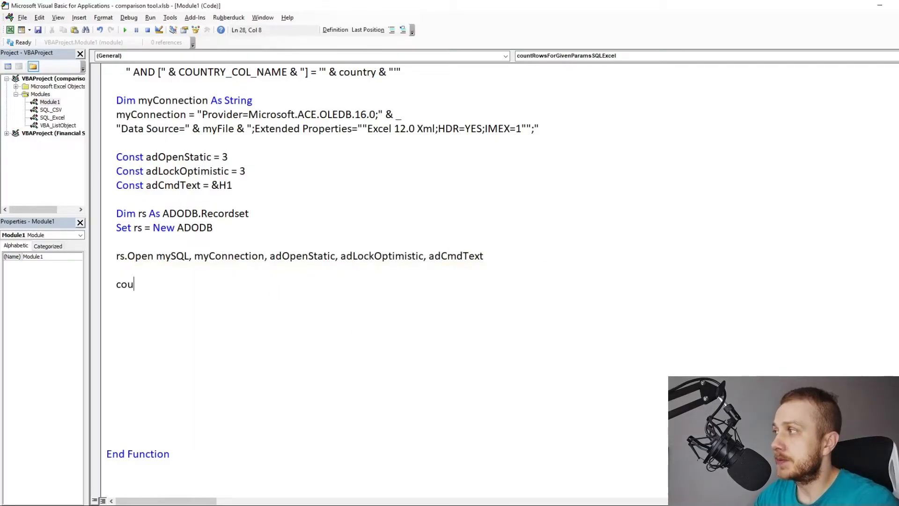
Return "Country: … ; Manufacturing Minimum Price: … ; Amount: " with rs.Fields(0).Value.
{"action": "type", "text": "ntrowsForGivenParamsSQLExcel = \"CountryL"}
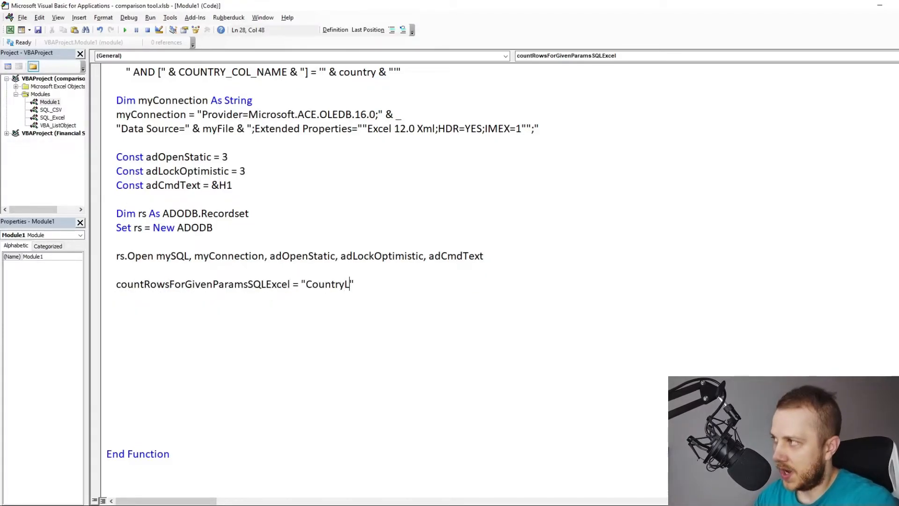
{"action": "type", "text": "ountry: \" & country &"}
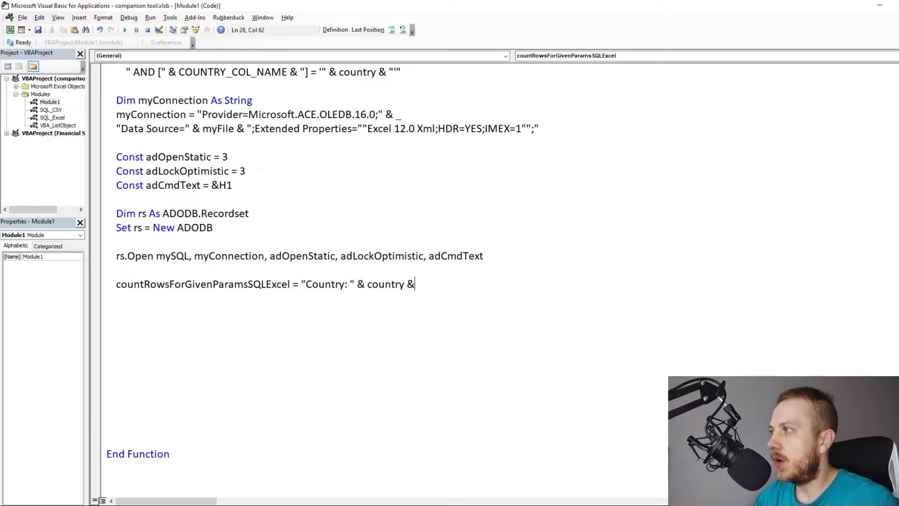
{"action": "type", "text": "\"; M\""}
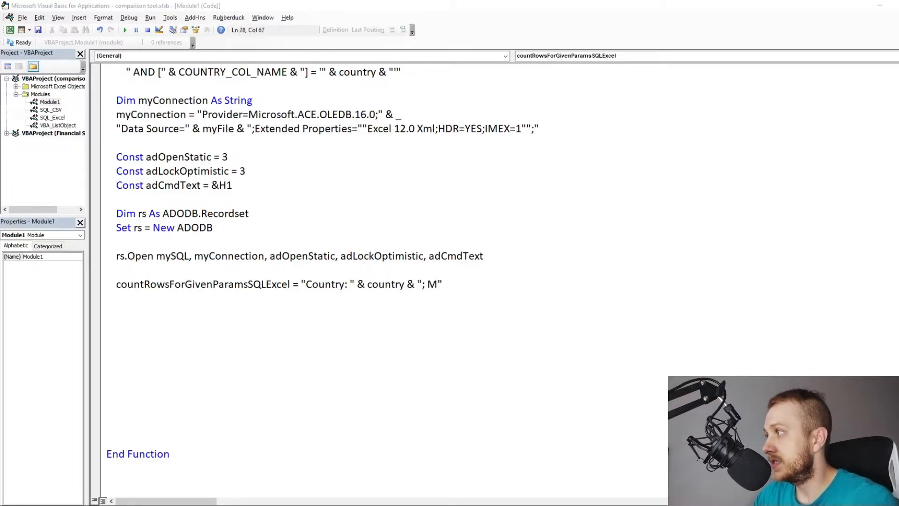
{"action": "type", "text": "anufacturing"}
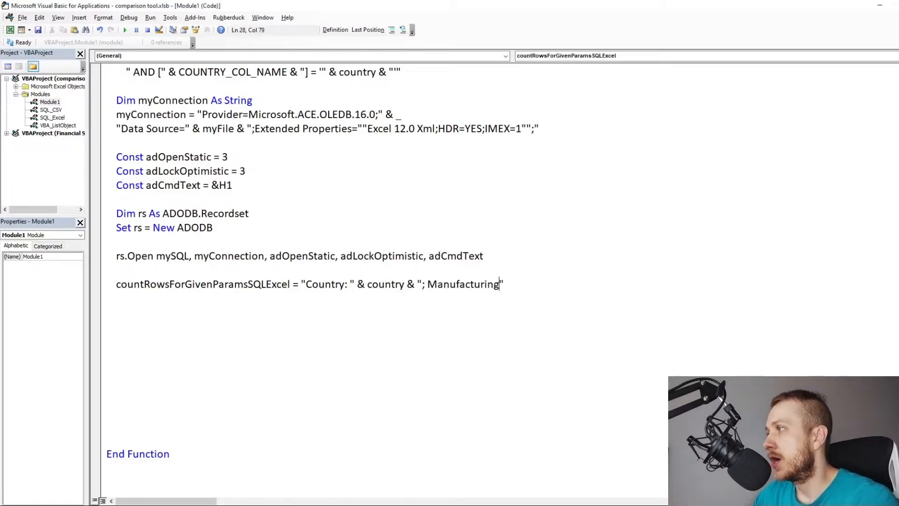
{"action": "type", "text": "Minimum Price: \" &"}
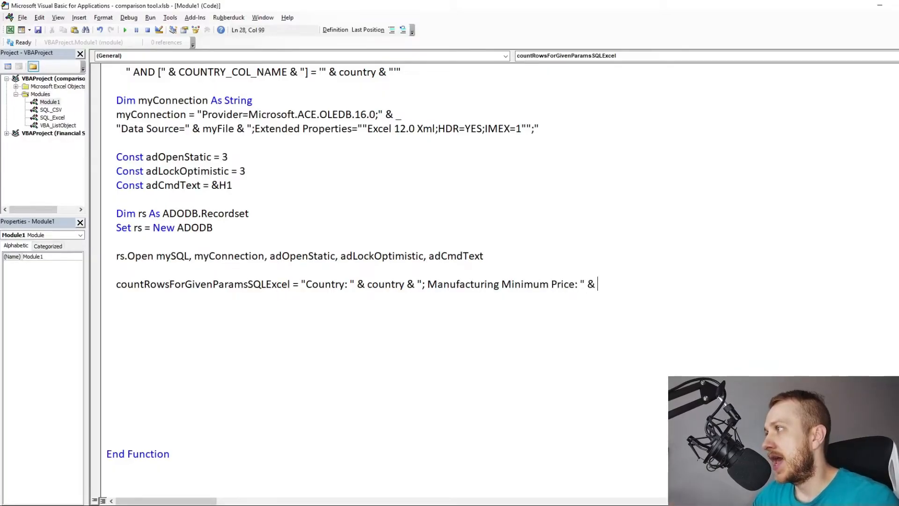
{"action": "type", "text": "manufacturingMinimumPrice & _"}
{"action": "type", "text": "\"; A"}
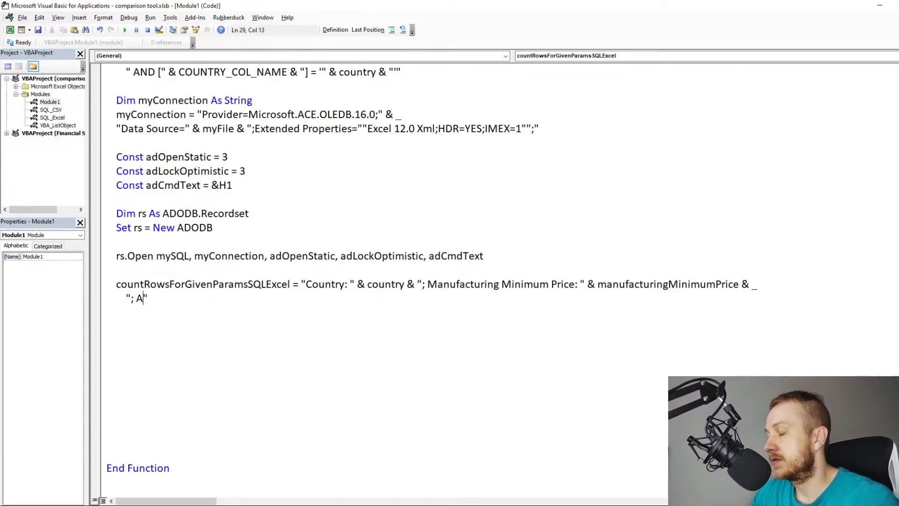
{"action": "type", "text": "mount: \" &"}
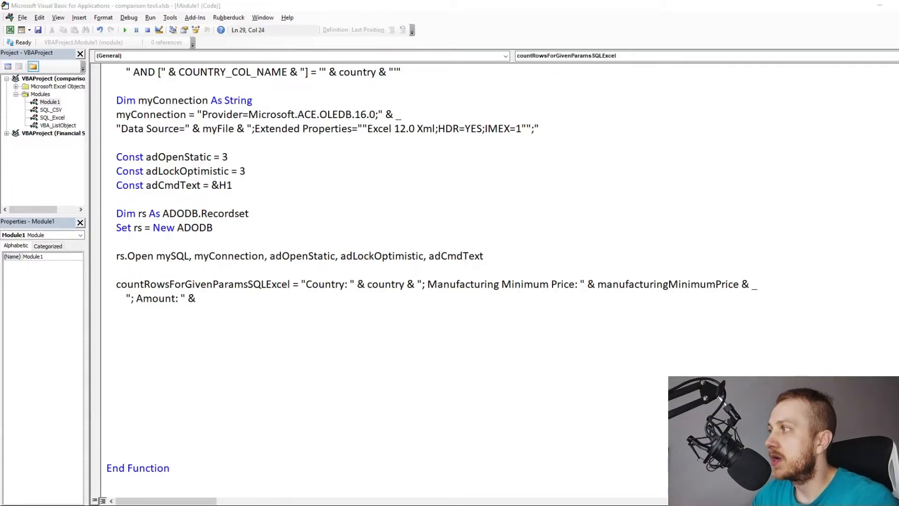
{"action": "type", "text": "rs.Fields"}
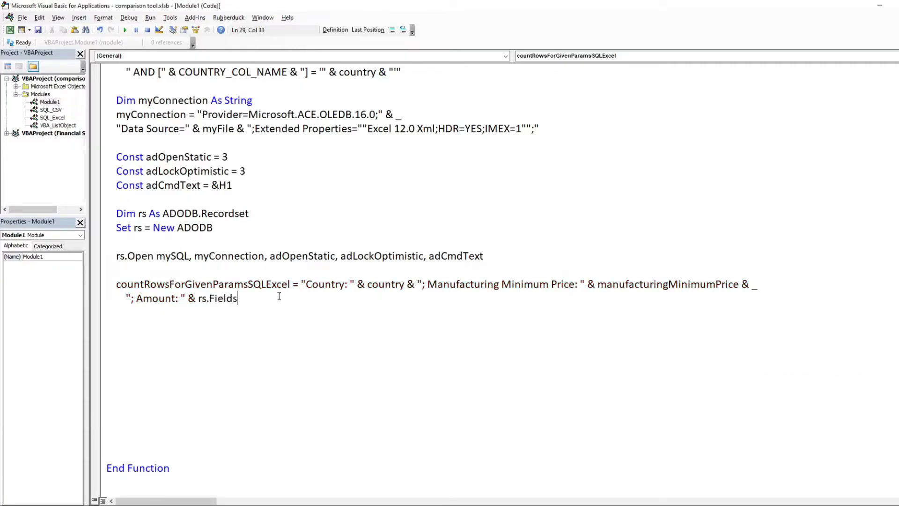
{"action": "type", "text": "(0).Value"}
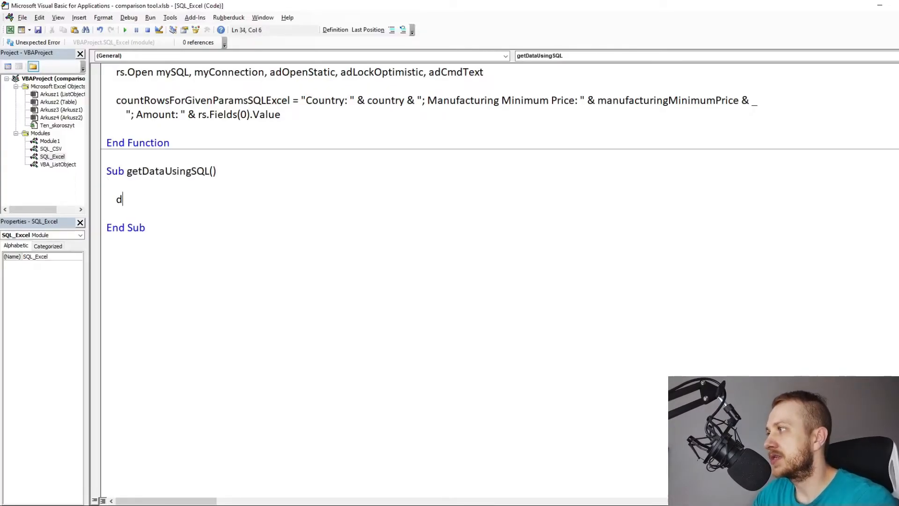
Write getDataUsingSQL printing Canada/100 and Germany/200 counts, and run it with F5.
{"action": "type", "text": "Dim myFile As String"}
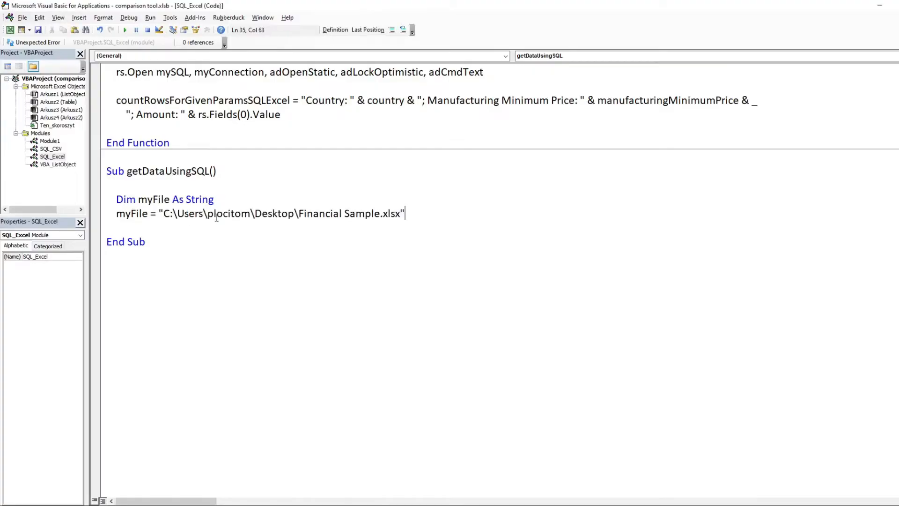
{"action": "type", "text": "debug.Print countr"}
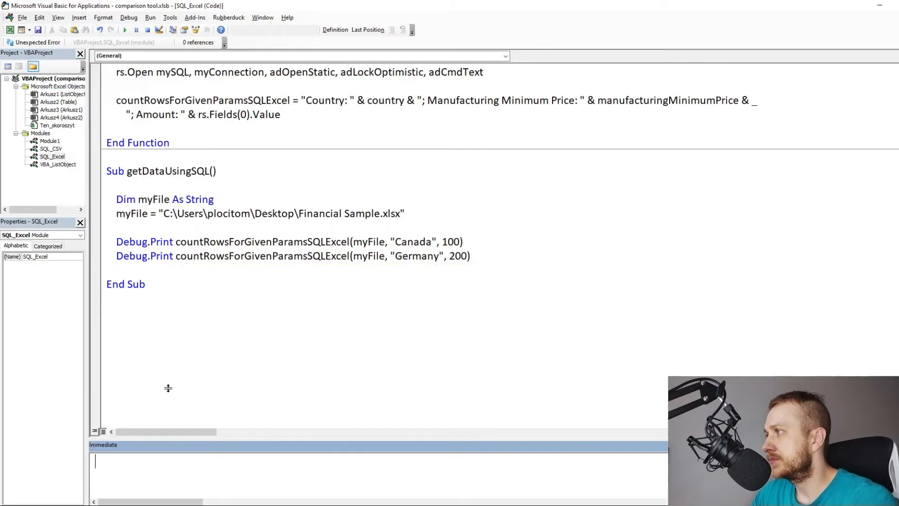
{"action": "key", "text": "F5"}
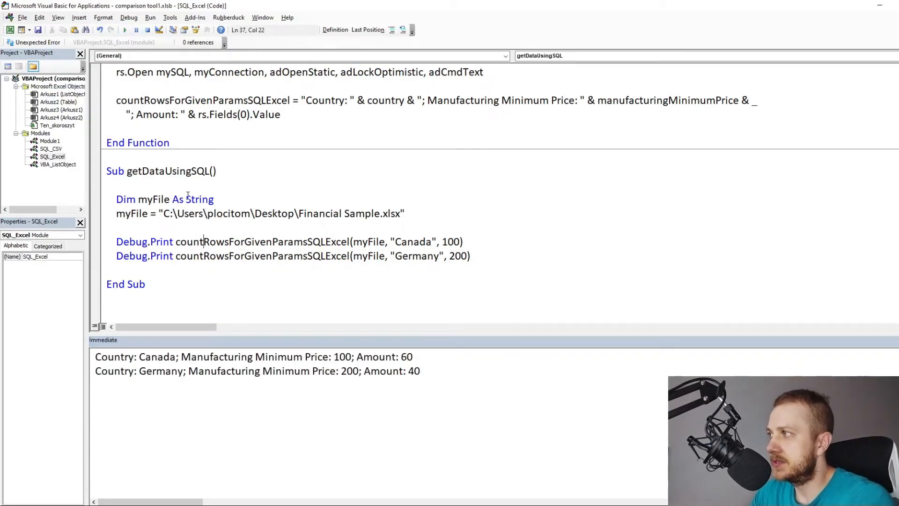